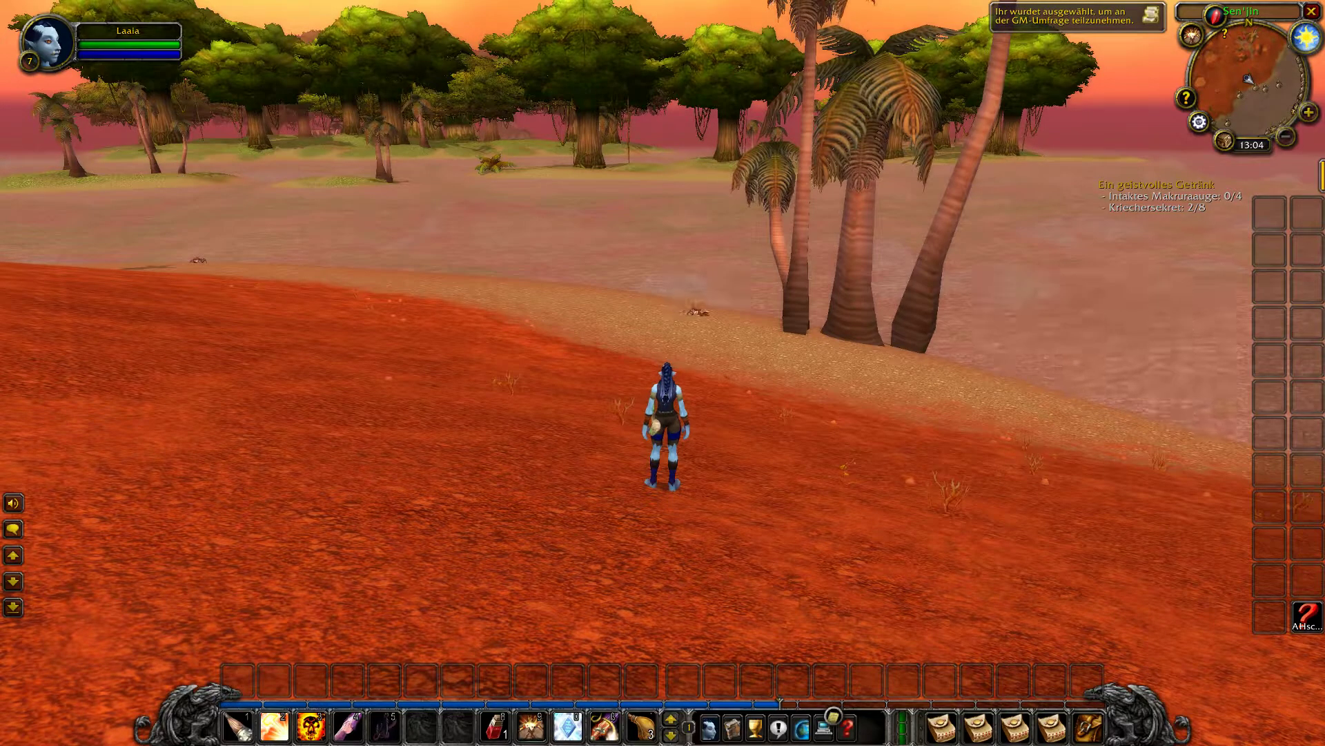
Step: Bring up the main menu and open System graphics settings showing display mode
key("Escape")
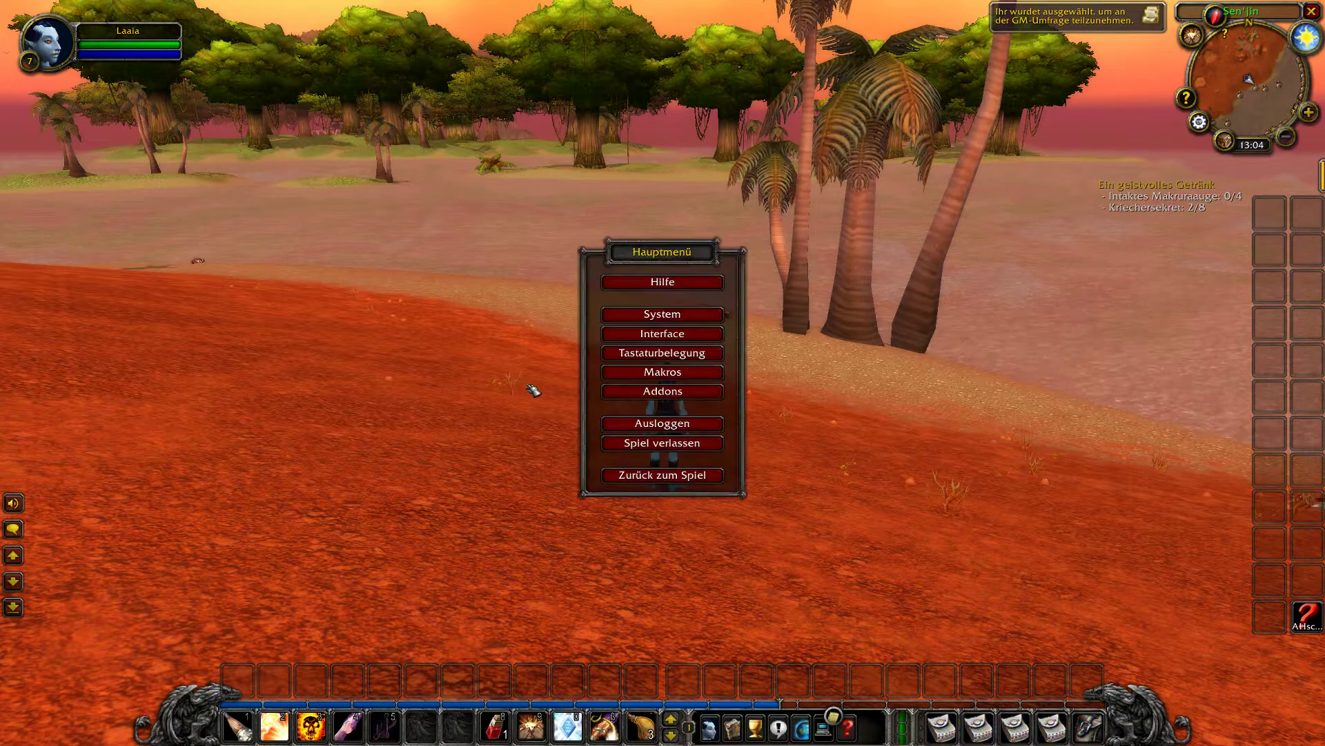
left_click(662, 314)
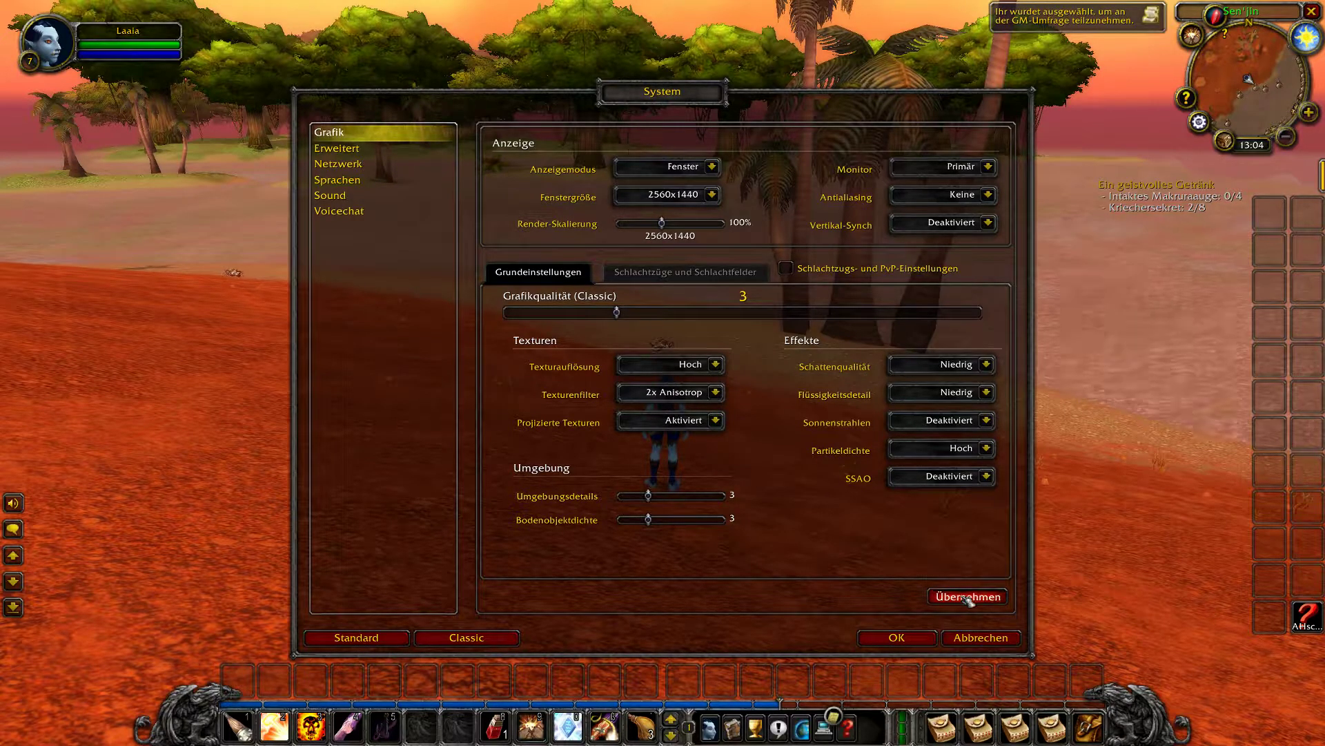
Step: Apply the Fenster display mode and dismiss the 3D acceleration error
left_click(967, 596)
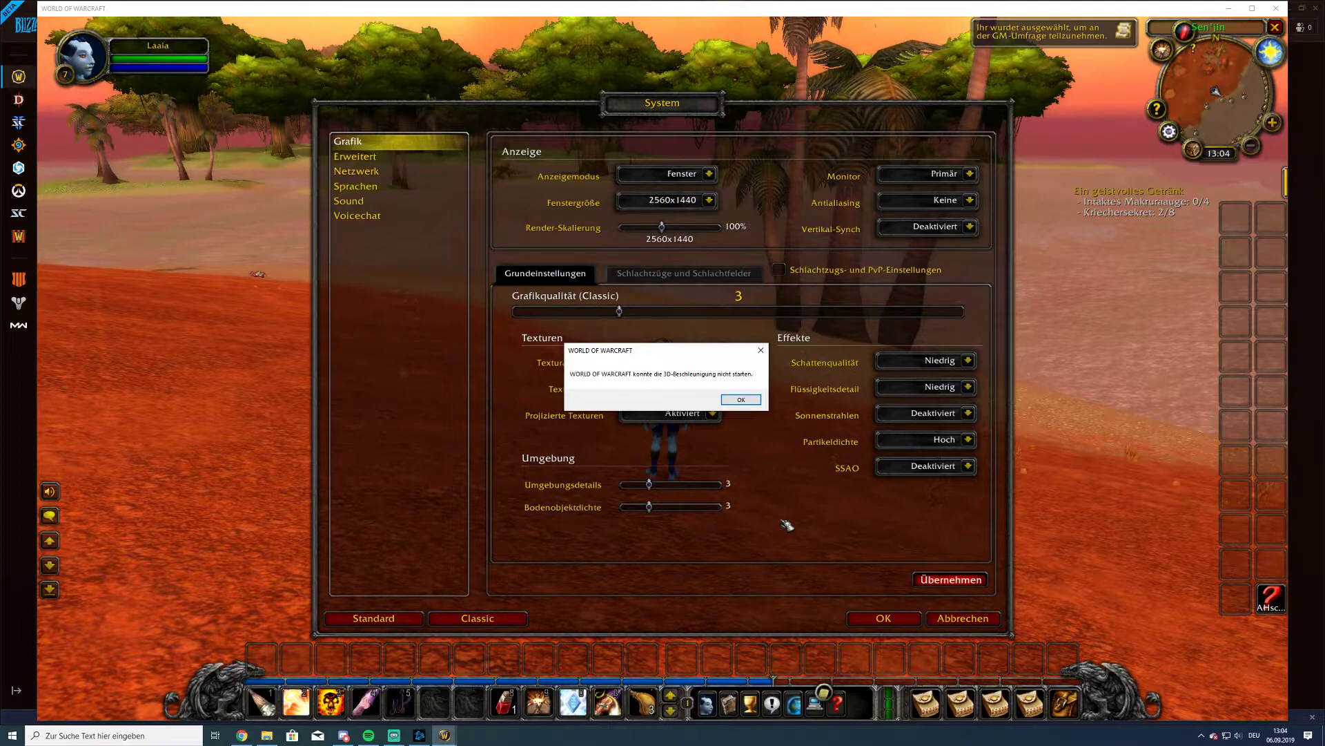
mouse_move(764, 440)
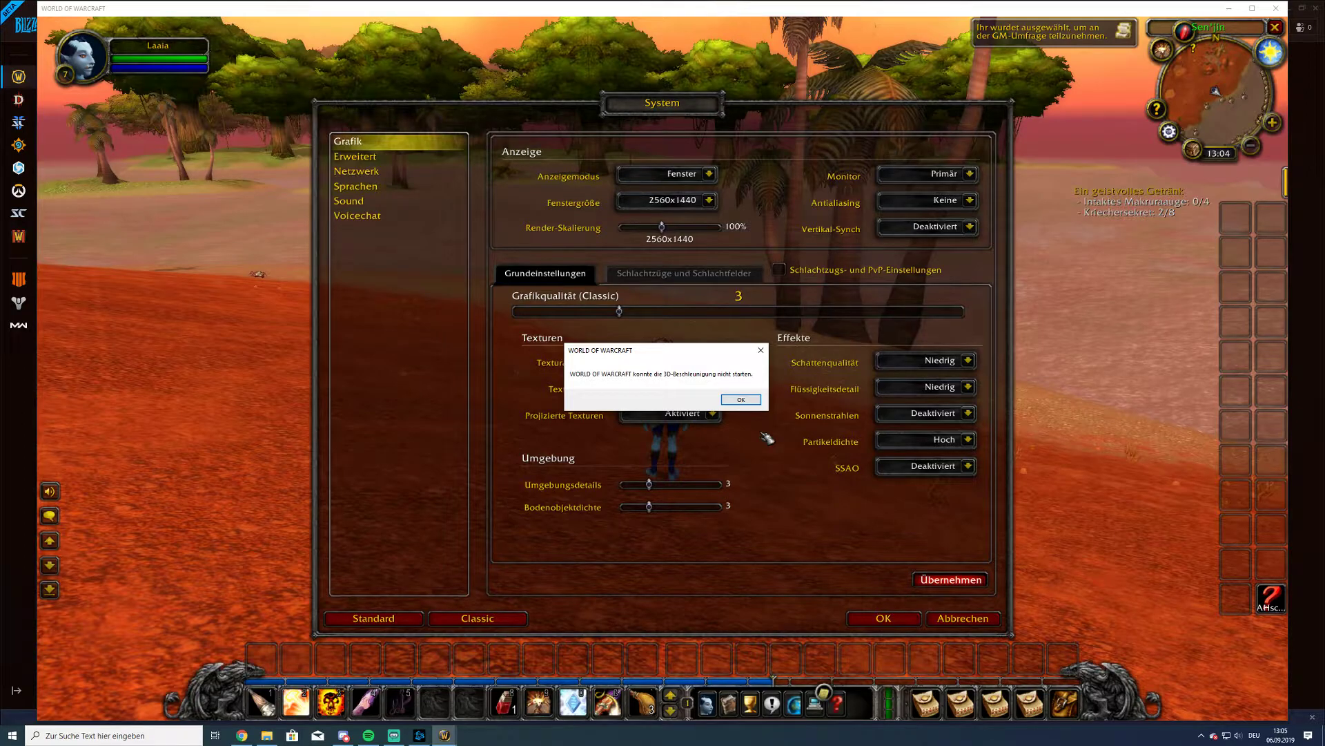
mouse_move(752, 399)
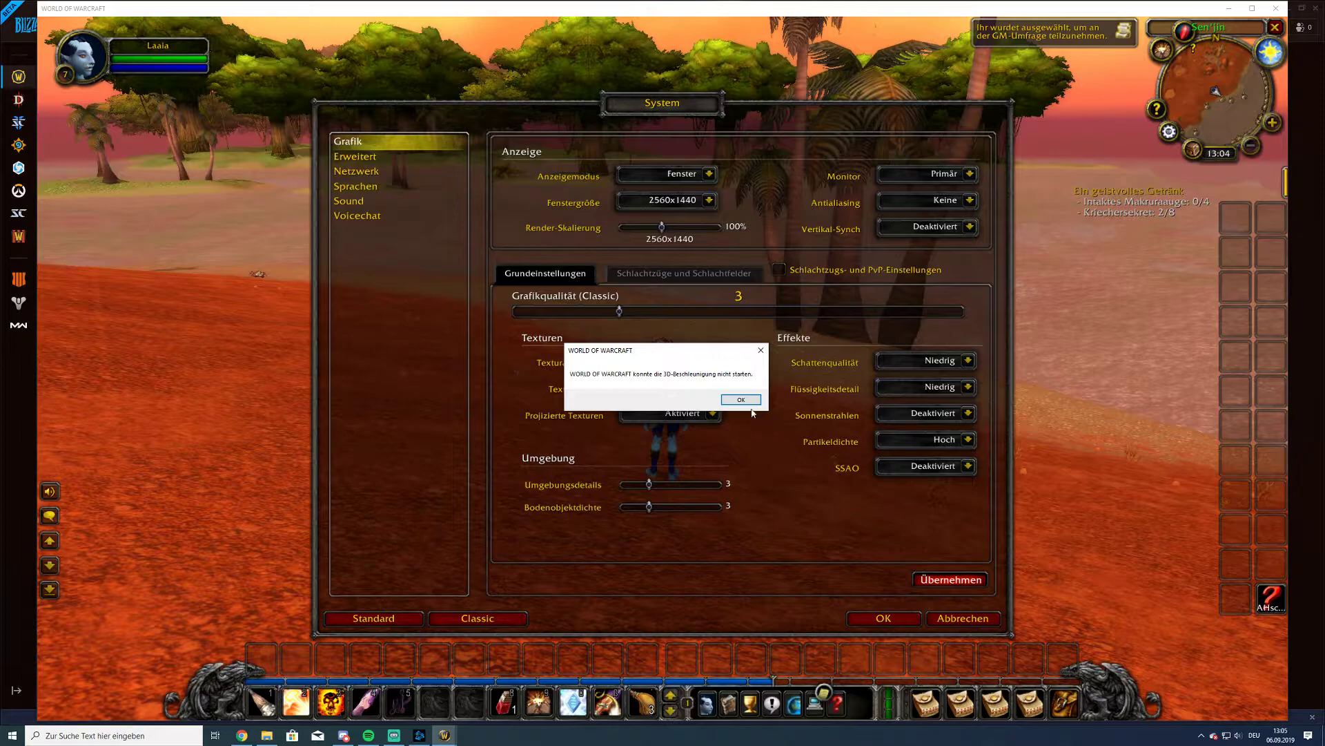
left_click(740, 399)
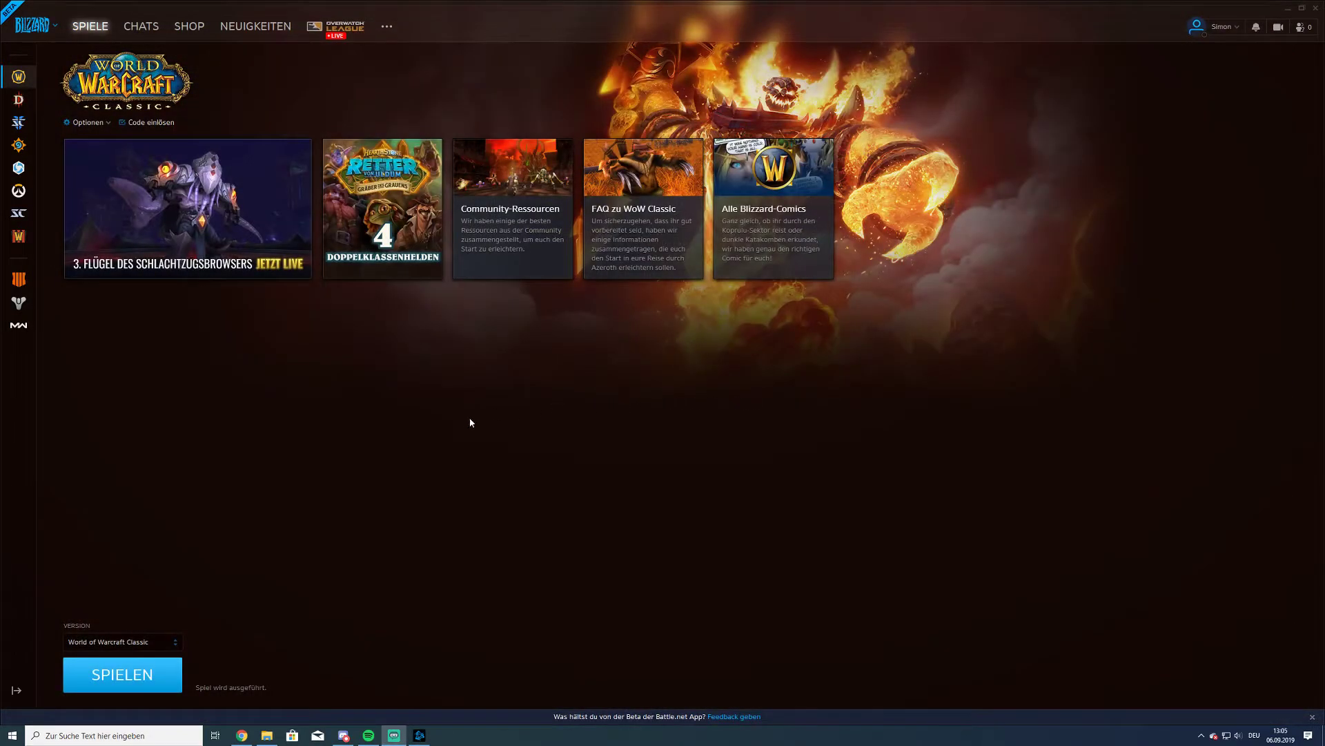
mouse_move(498, 435)
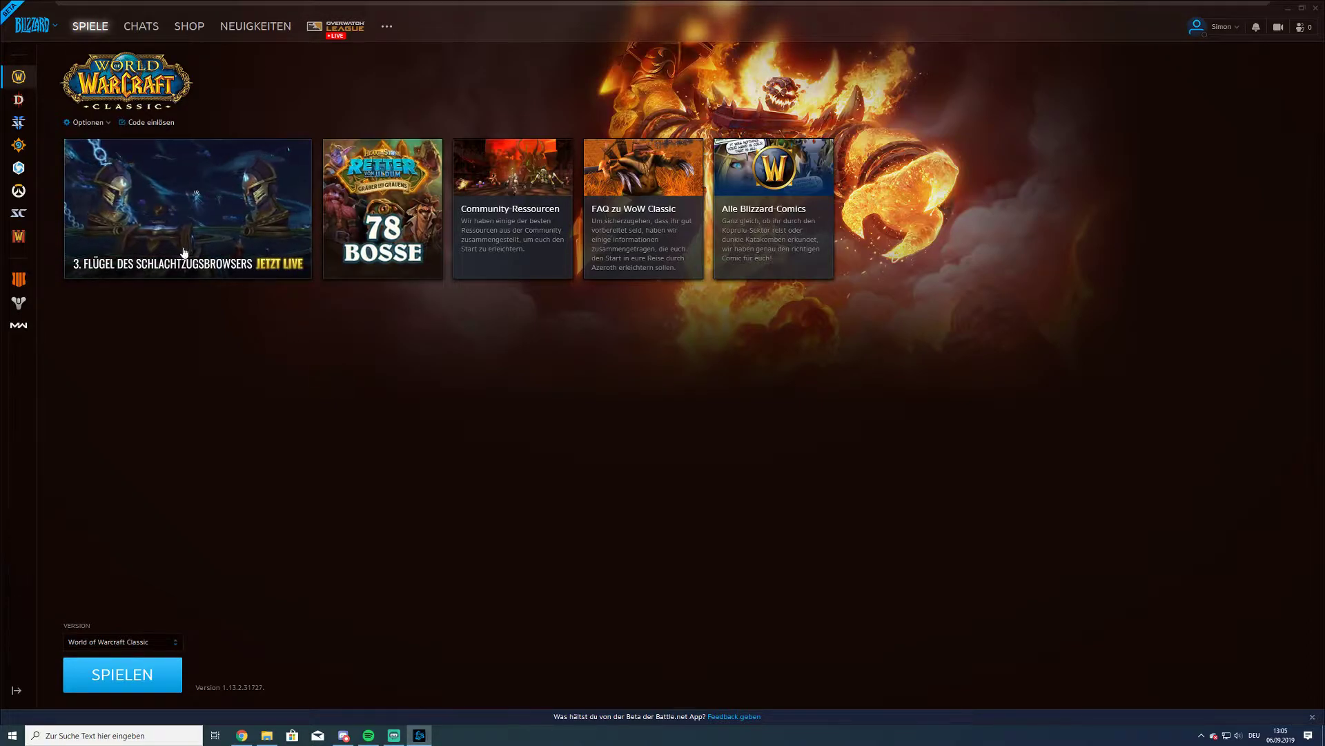
mouse_move(31, 24)
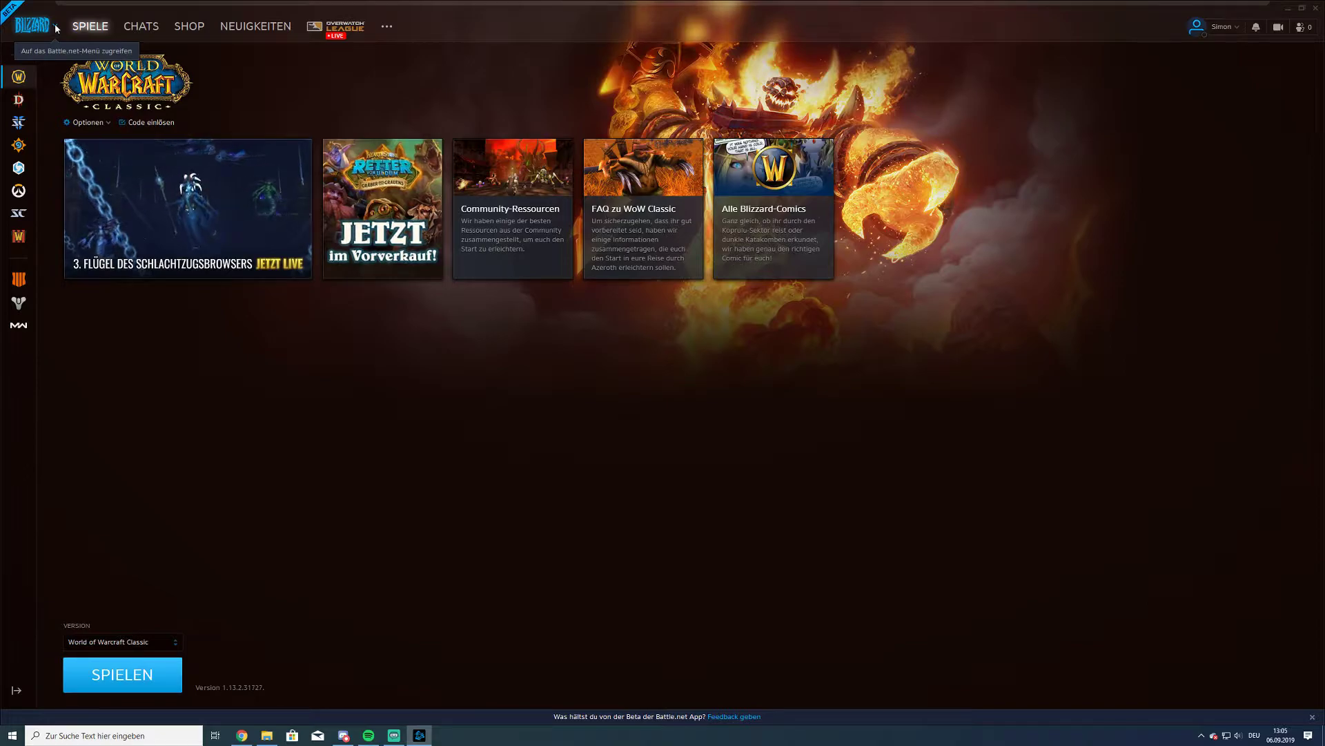
Step: Choose Einstellungen from the Blizzard logo menu
left_click(32, 26)
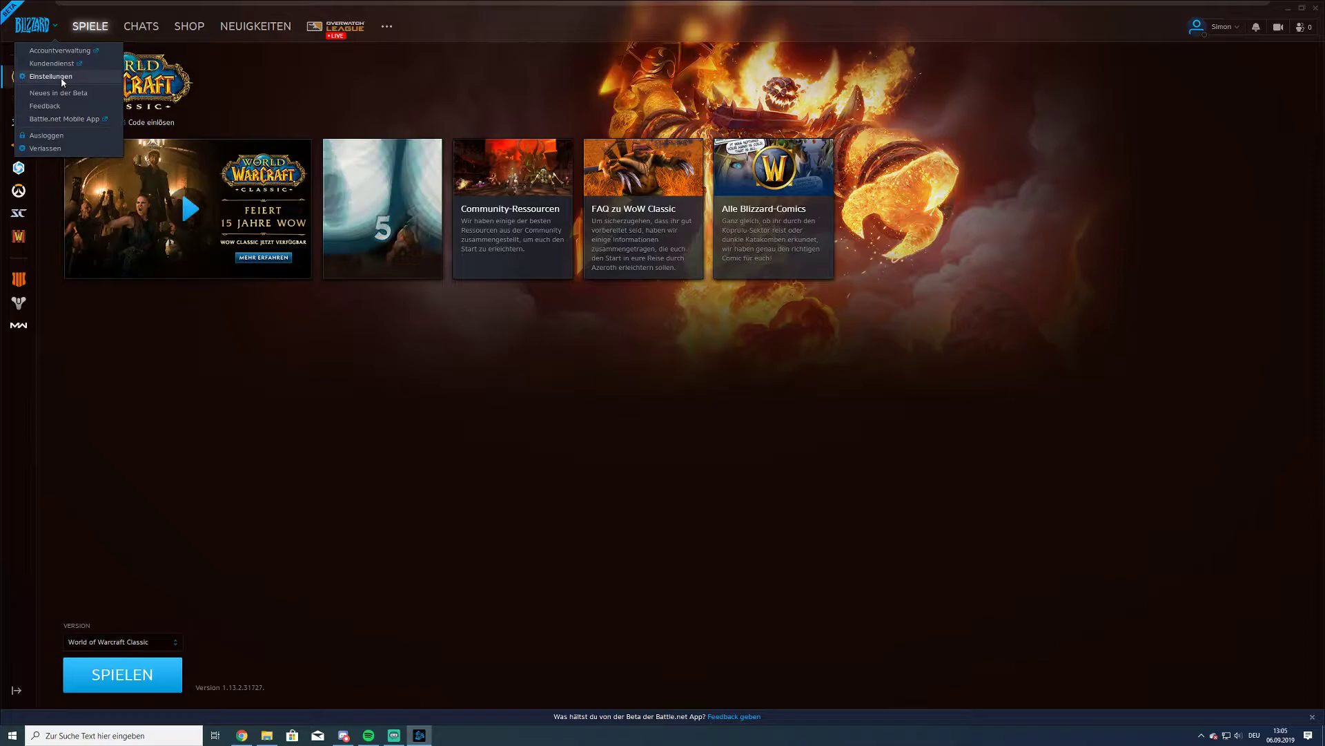
left_click(50, 76)
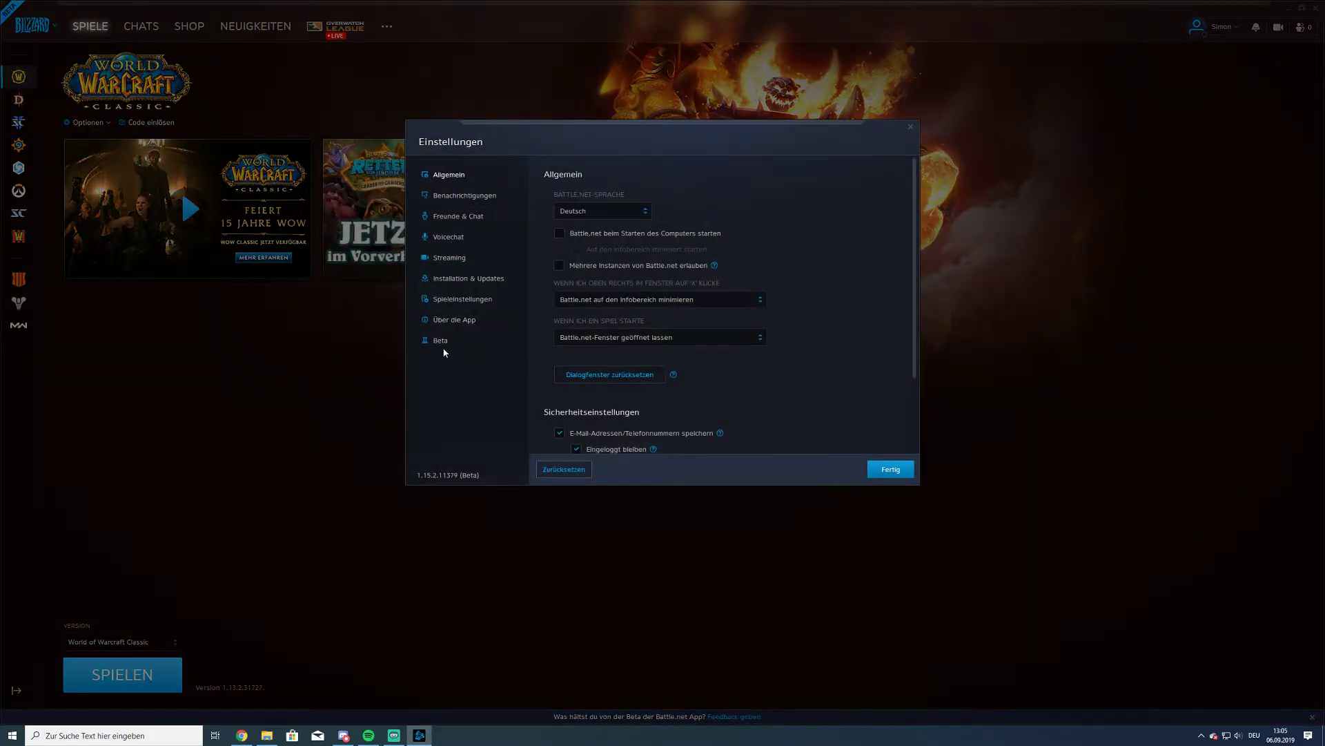
mouse_move(465, 282)
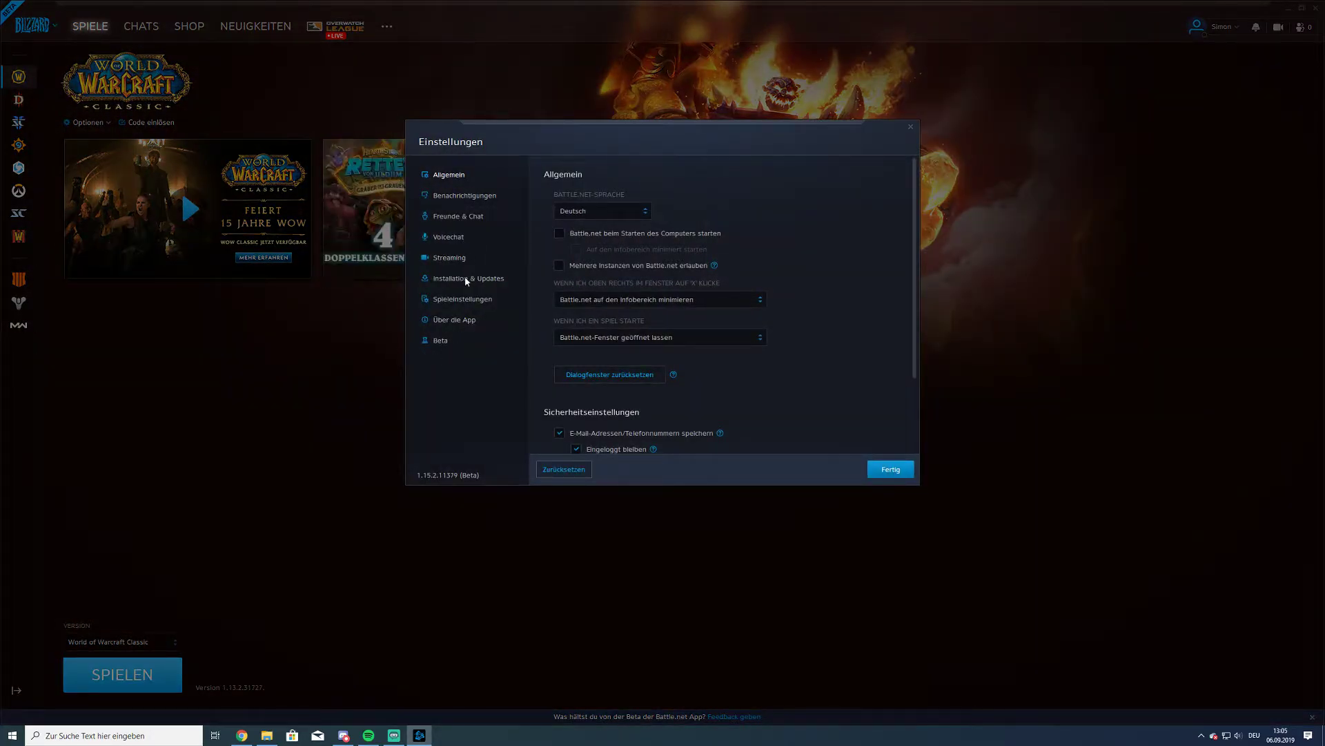
Step: Enable extra command-line arguments for WoW Classic and enter '-windowed'
left_click(468, 278)
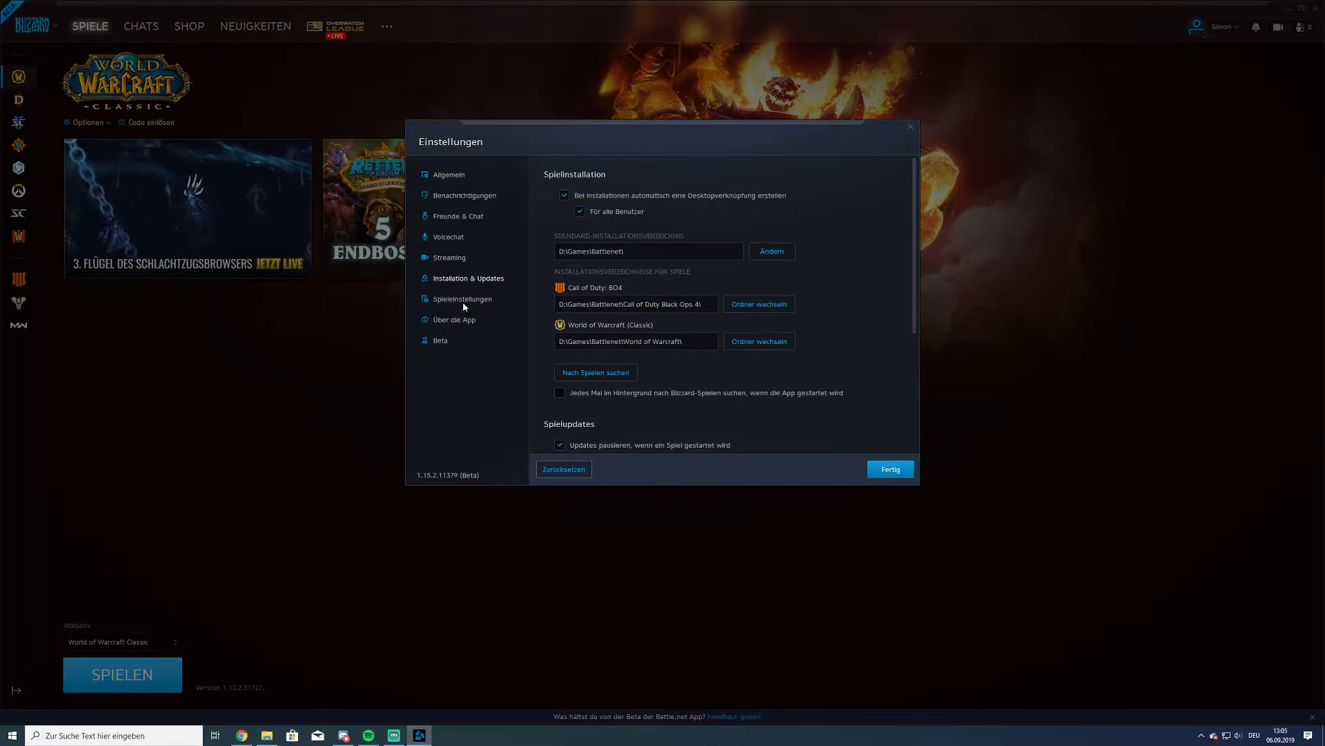
left_click(462, 299)
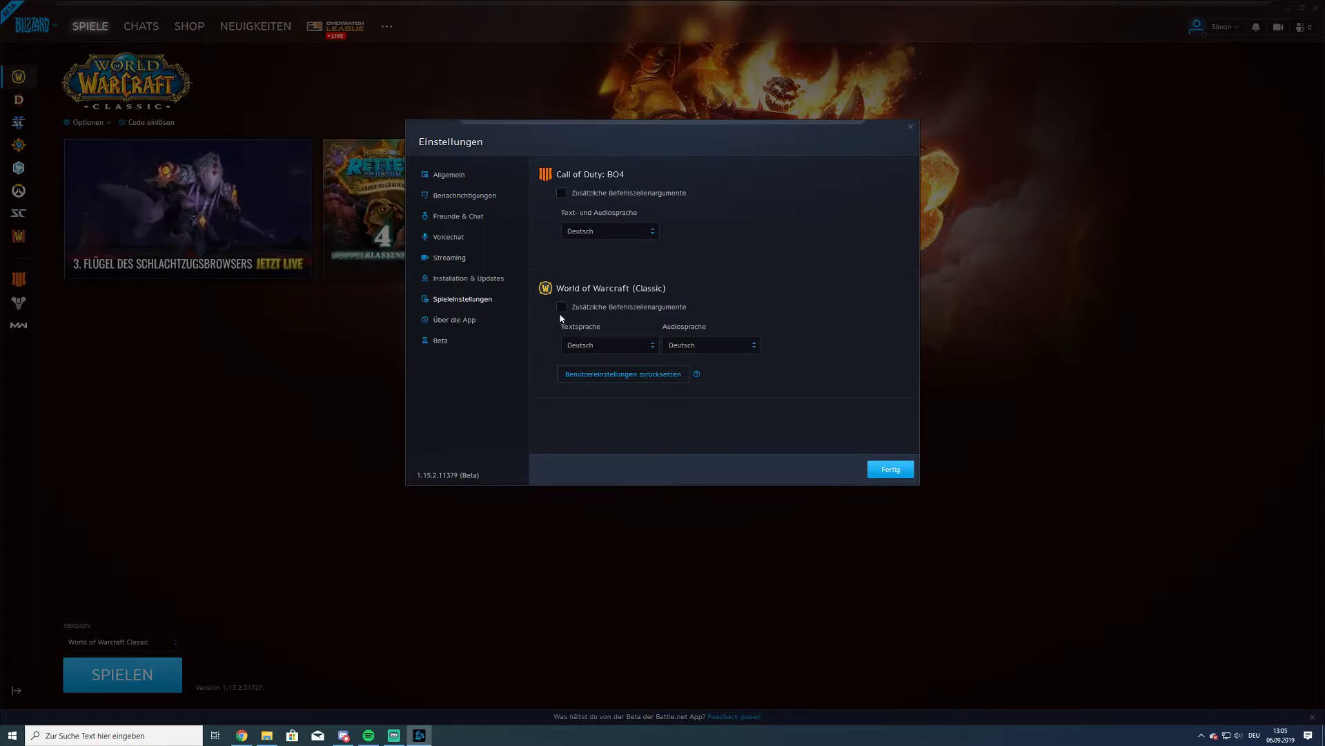
left_click(562, 306)
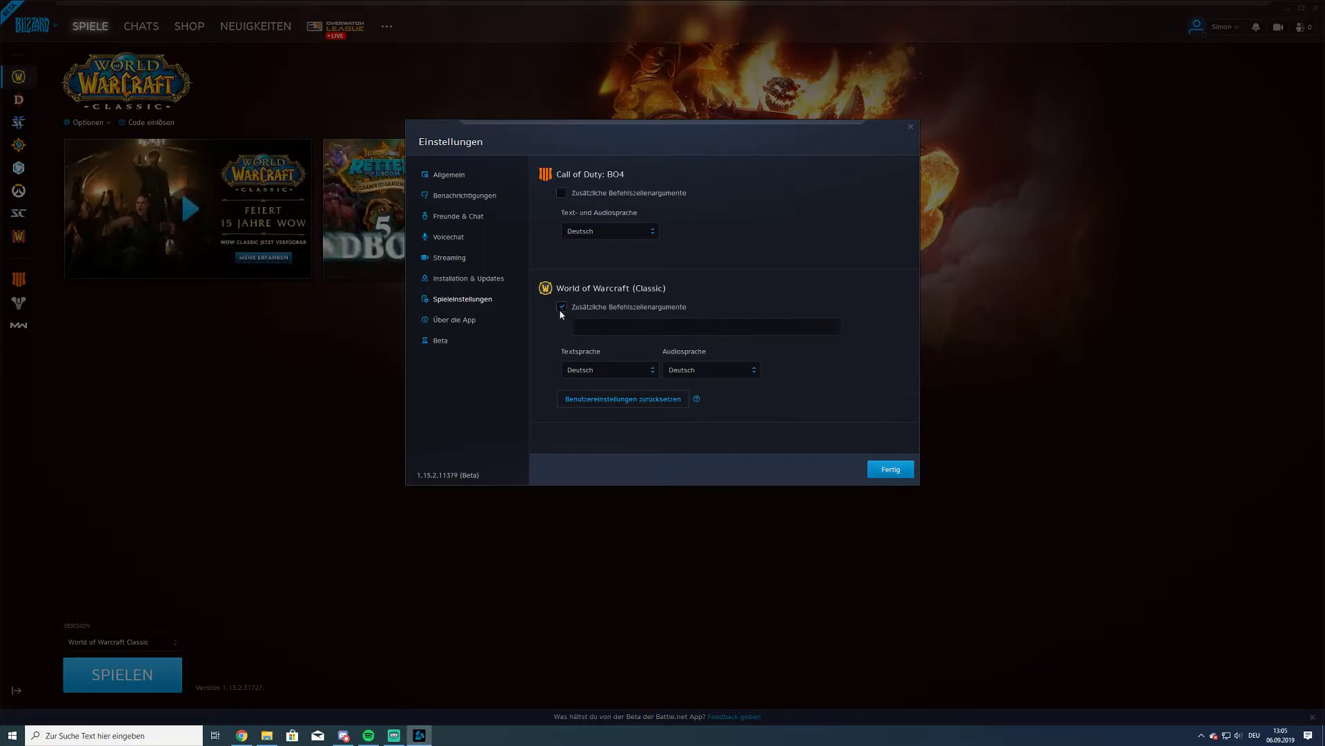
left_click(560, 306)
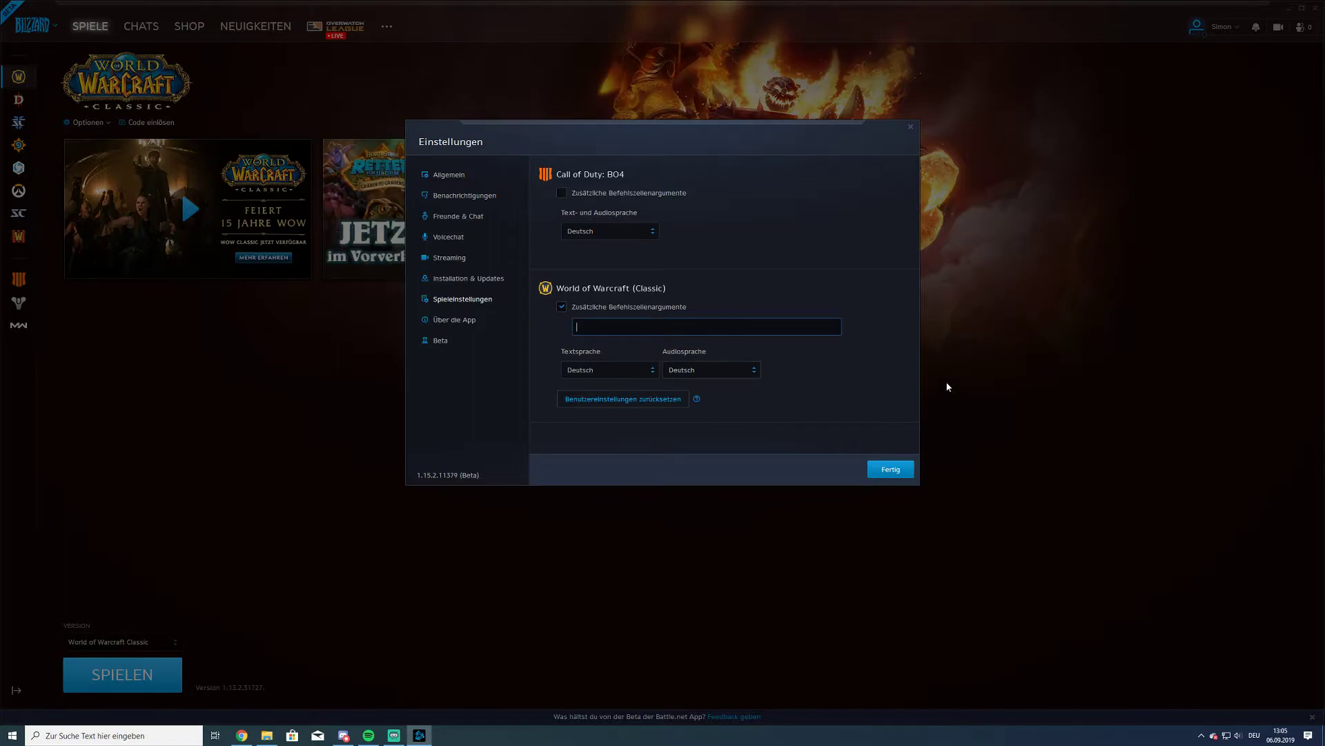
type("-windowed")
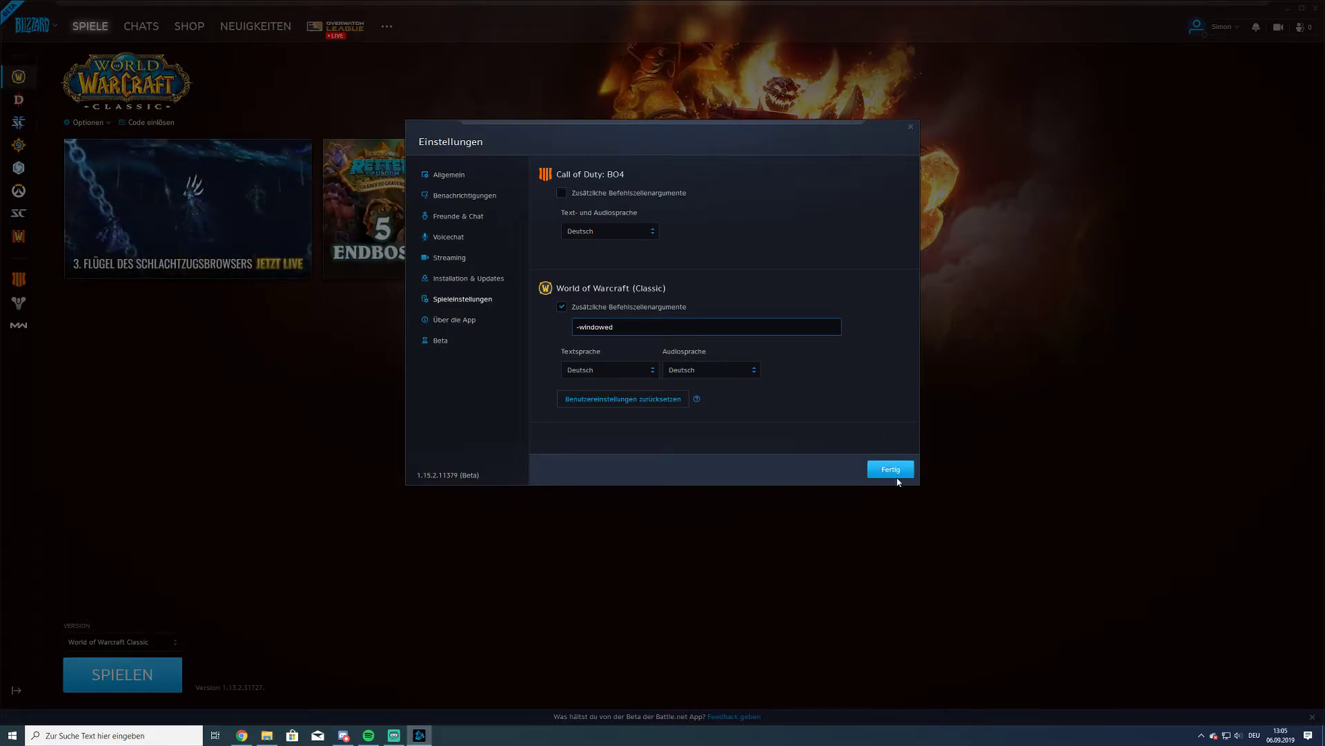
mouse_move(592, 347)
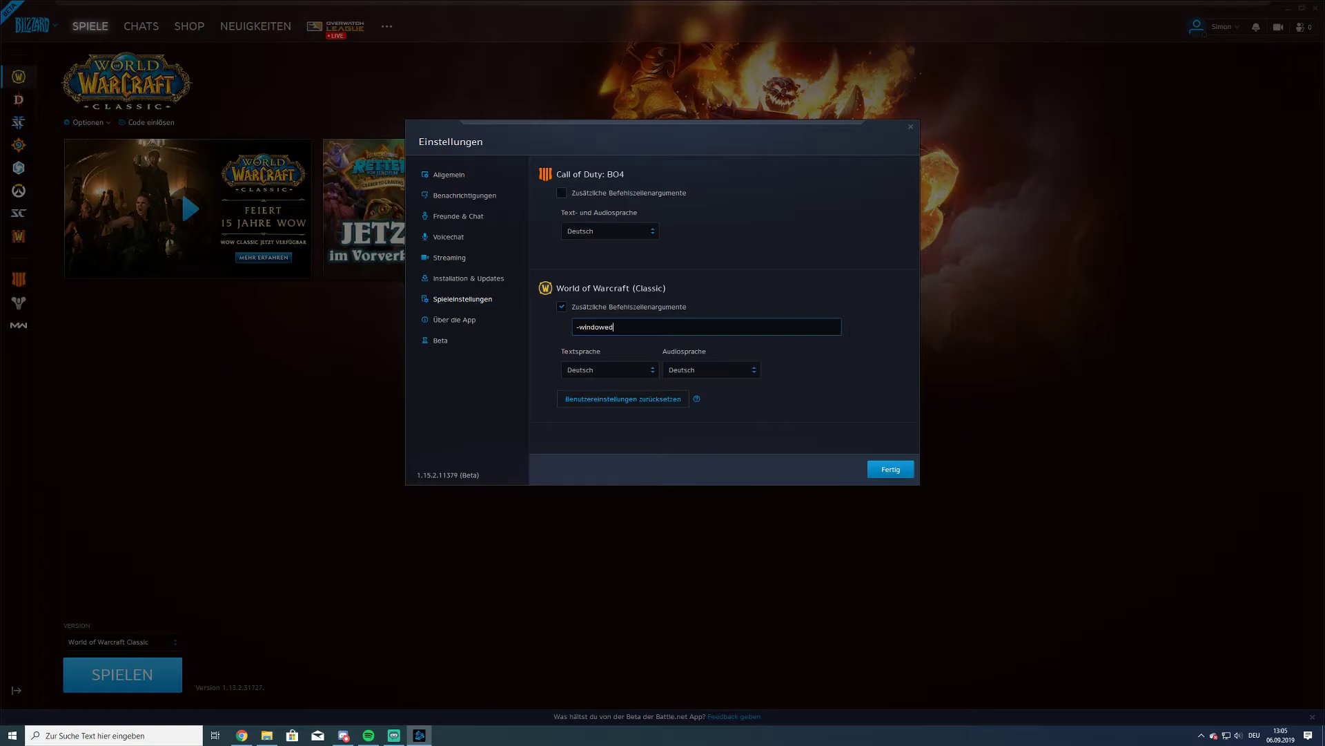
mouse_move(850, 342)
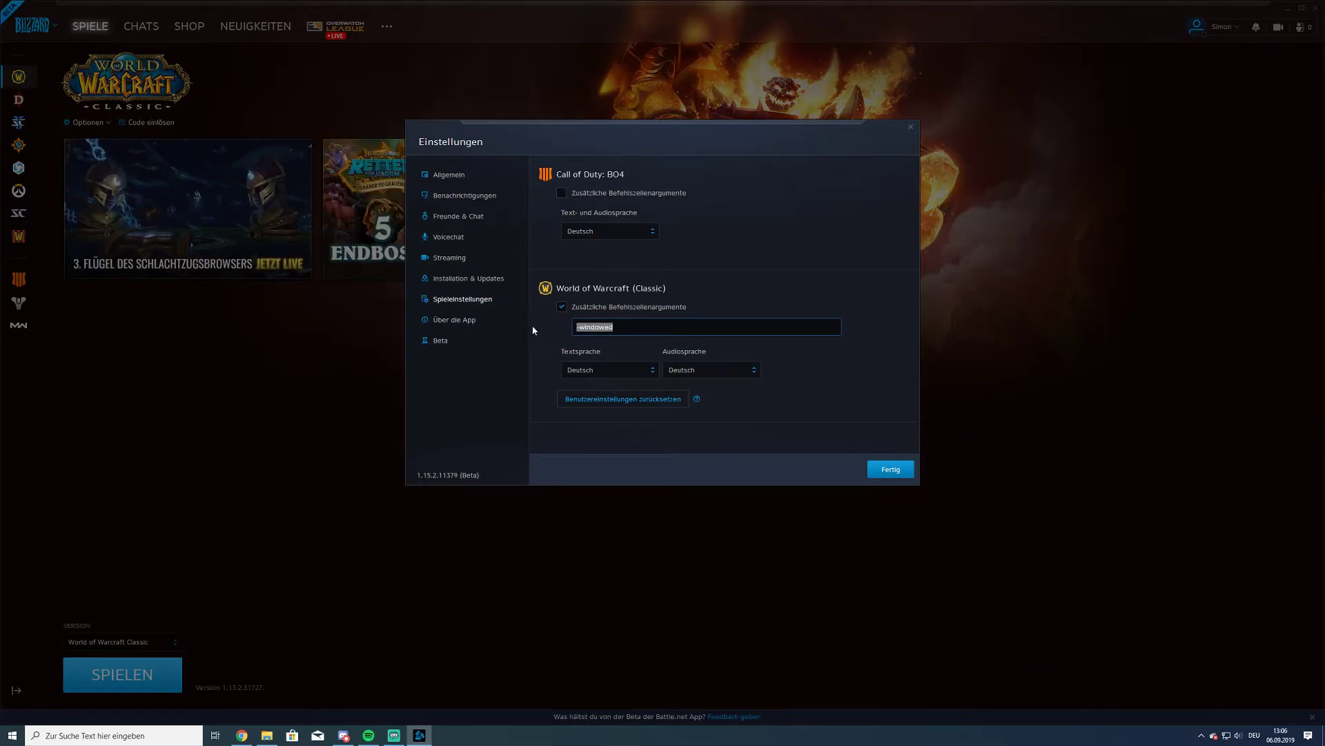
Step: Clear the argument field, re-enter '-windowed', and save the settings with Fertig
key("Delete")
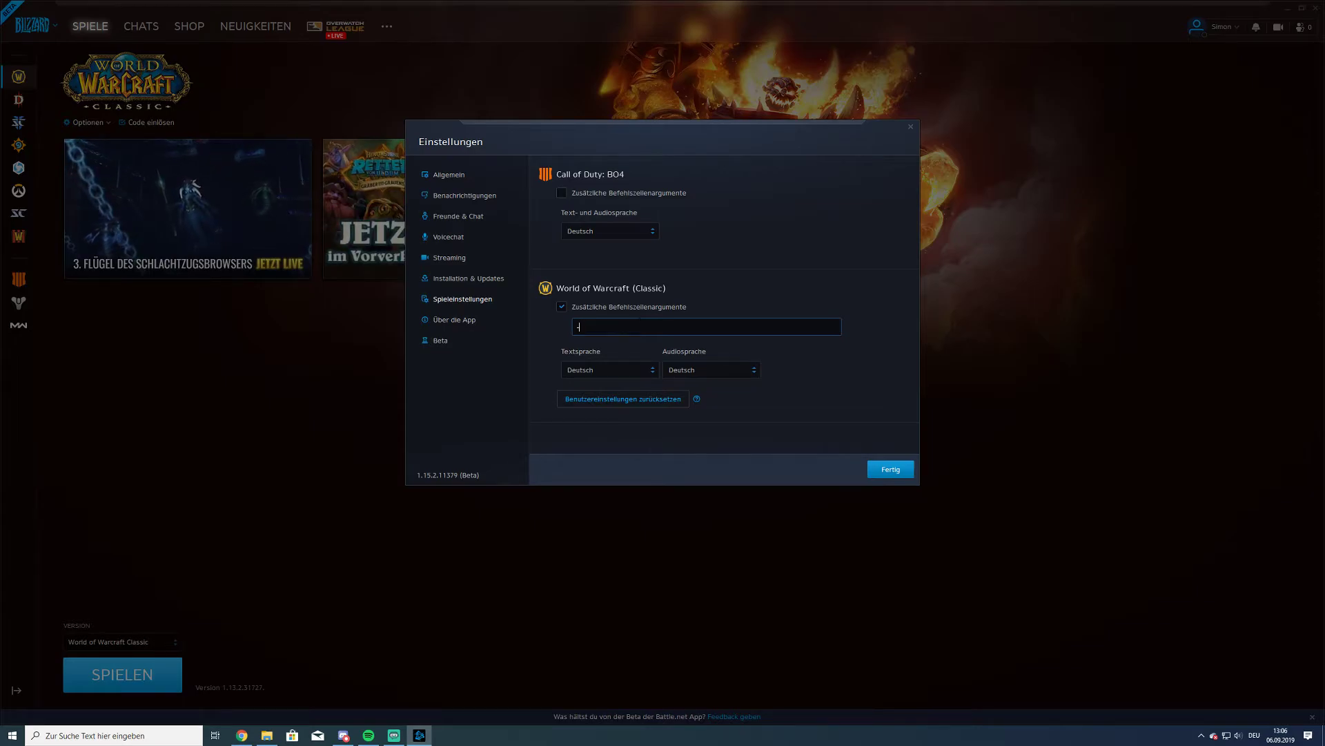
type("-fulscreen")
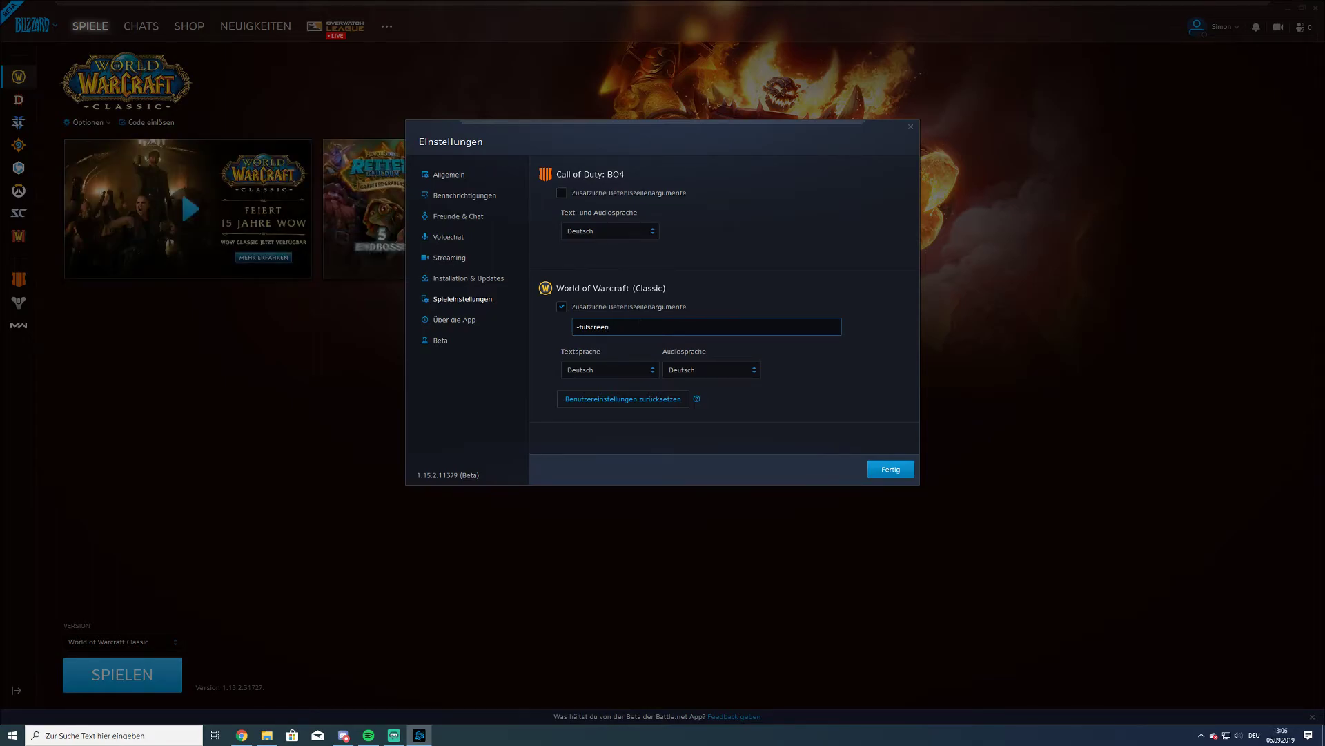
type("-windowed")
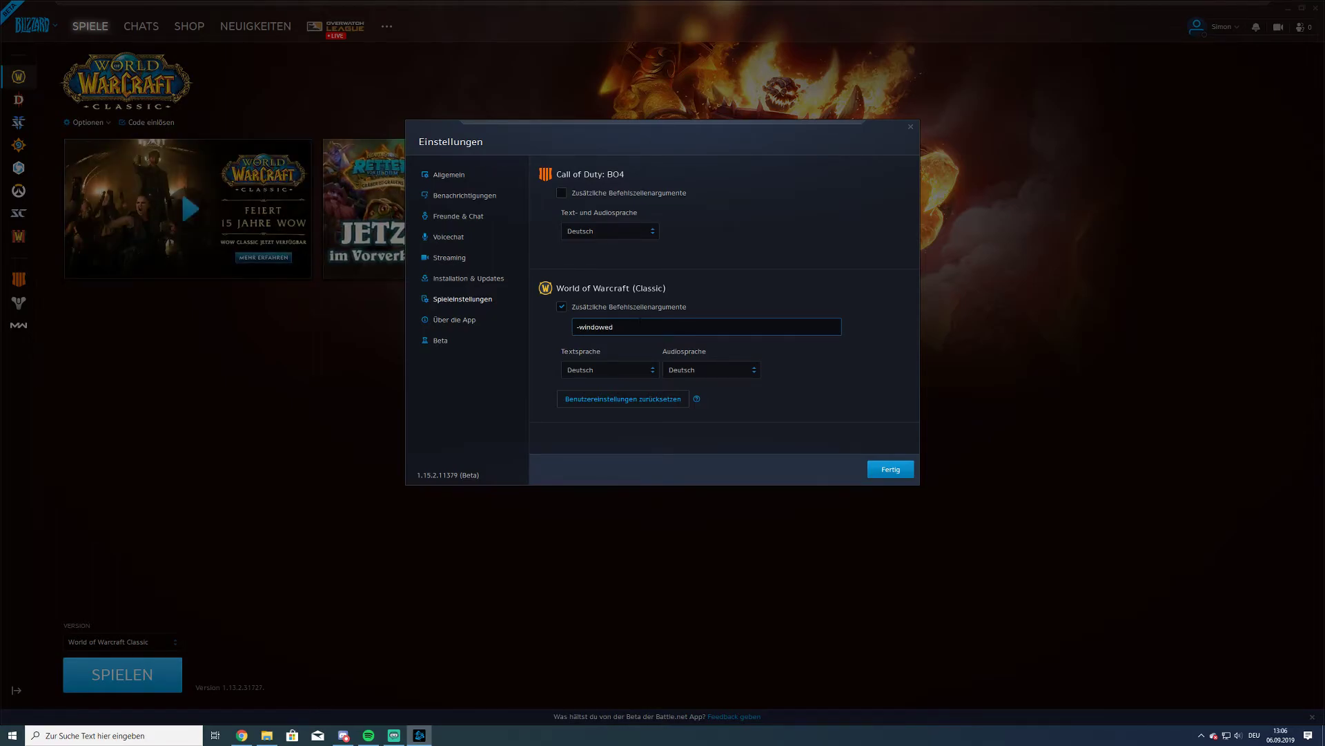
left_click(889, 468)
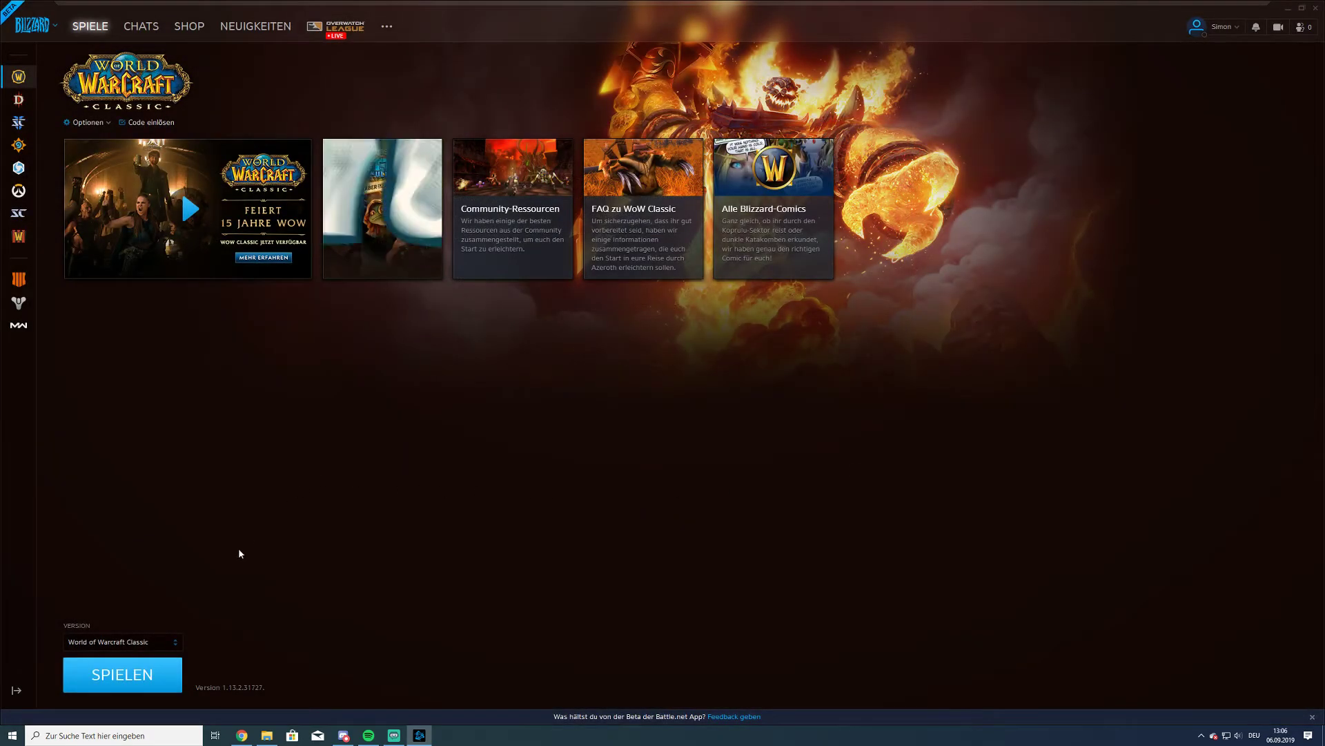
Step: Launch World of Warcraft Classic with Spielen
left_click(122, 674)
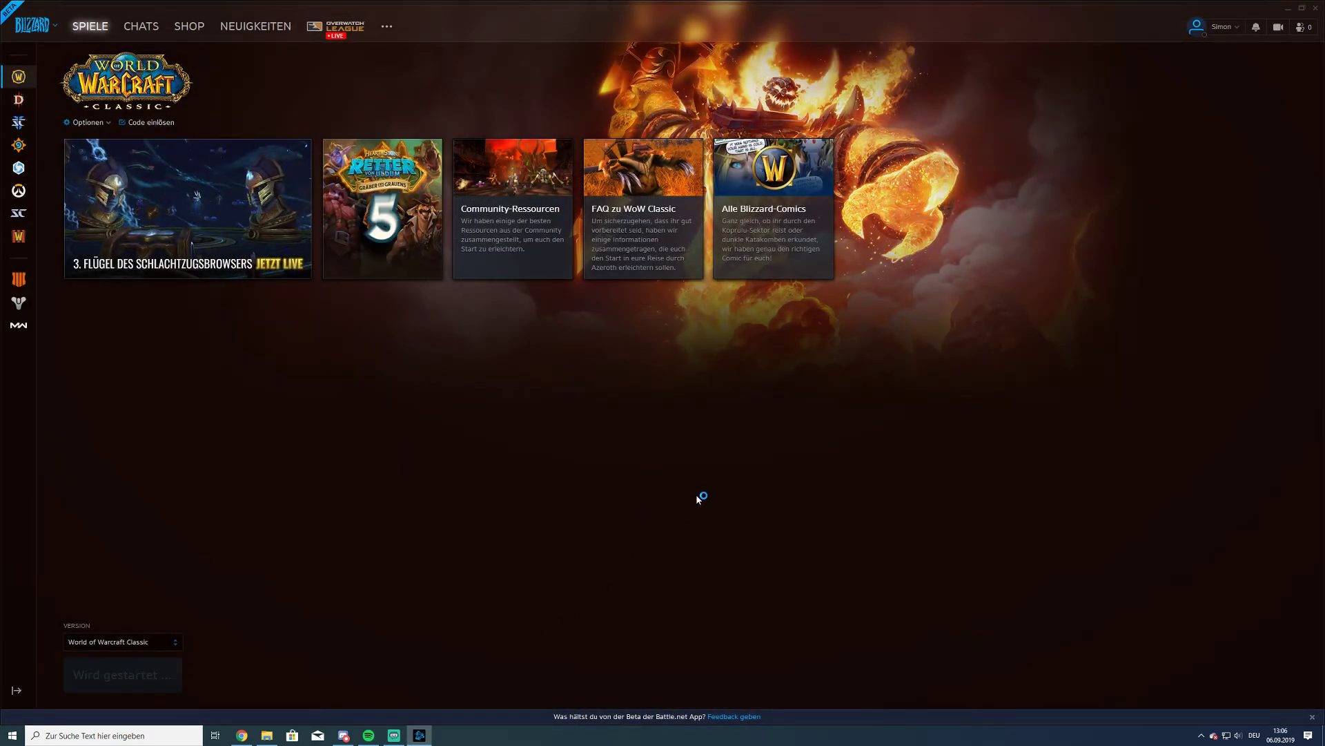
left_click(121, 674)
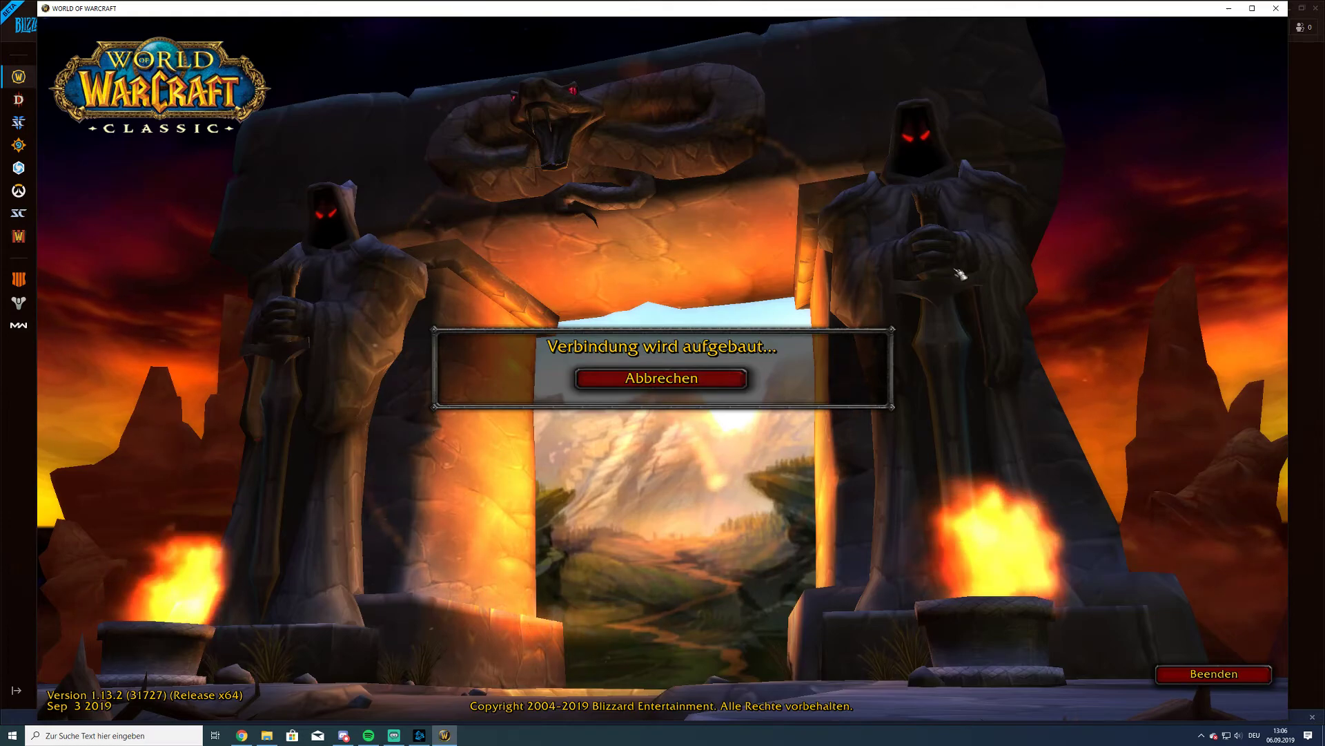